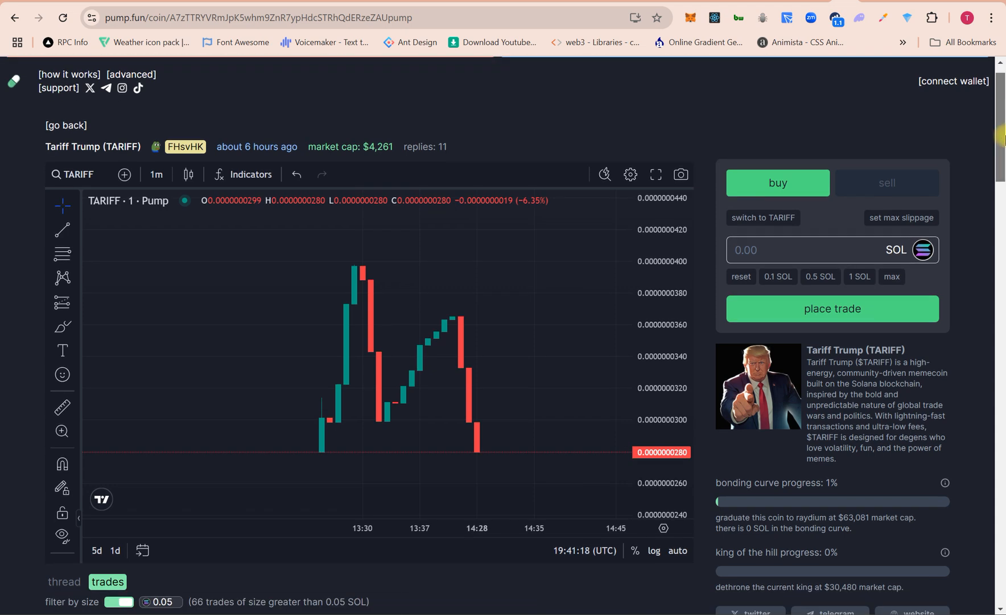
# Scroll through the Tariff Trump coin's trades table on pump.fun before switching to solbooster.fun.
pyautogui.scroll(-3)
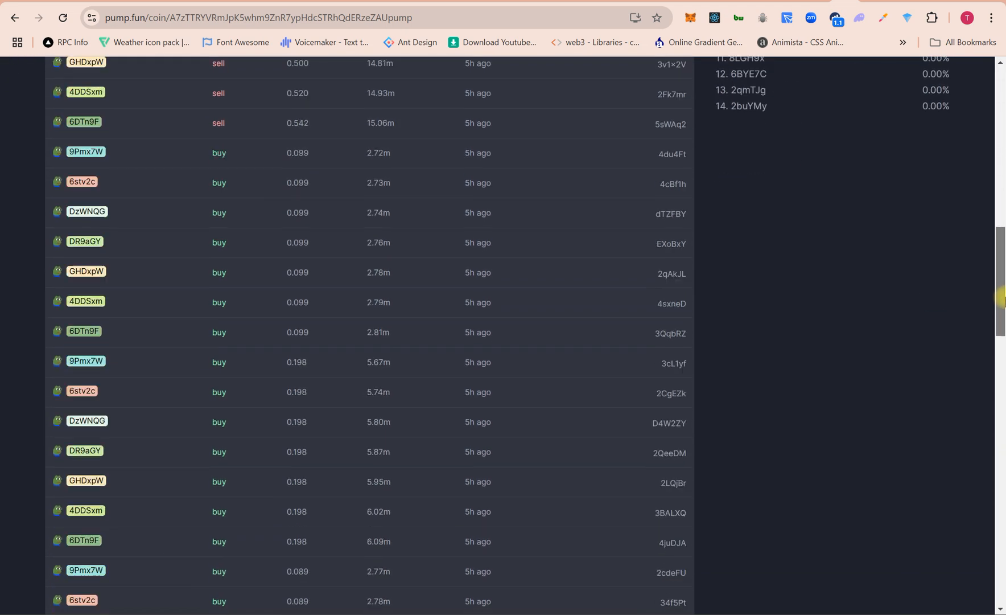
pyautogui.scroll(-3)
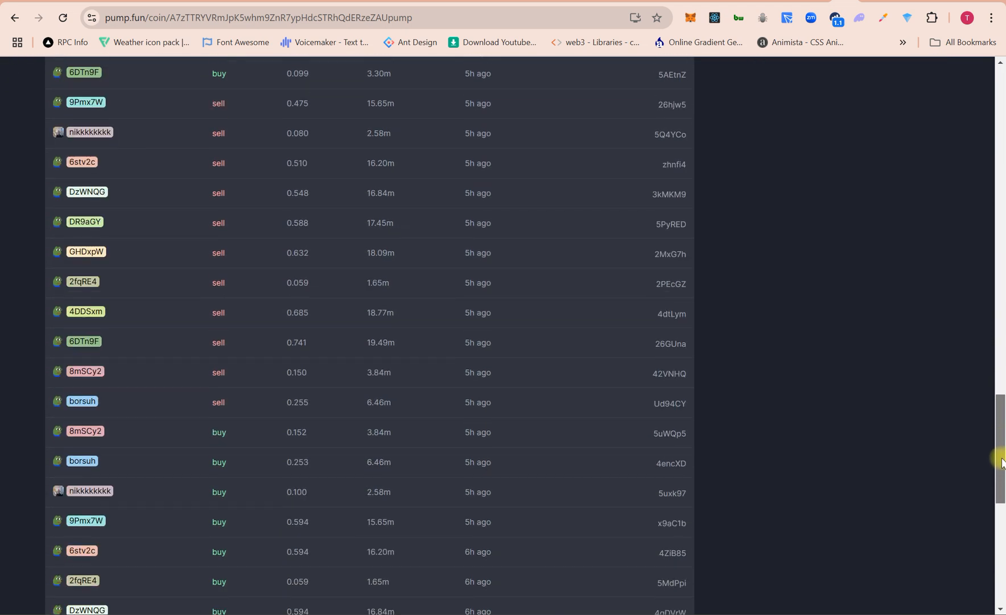
pyautogui.scroll(-3)
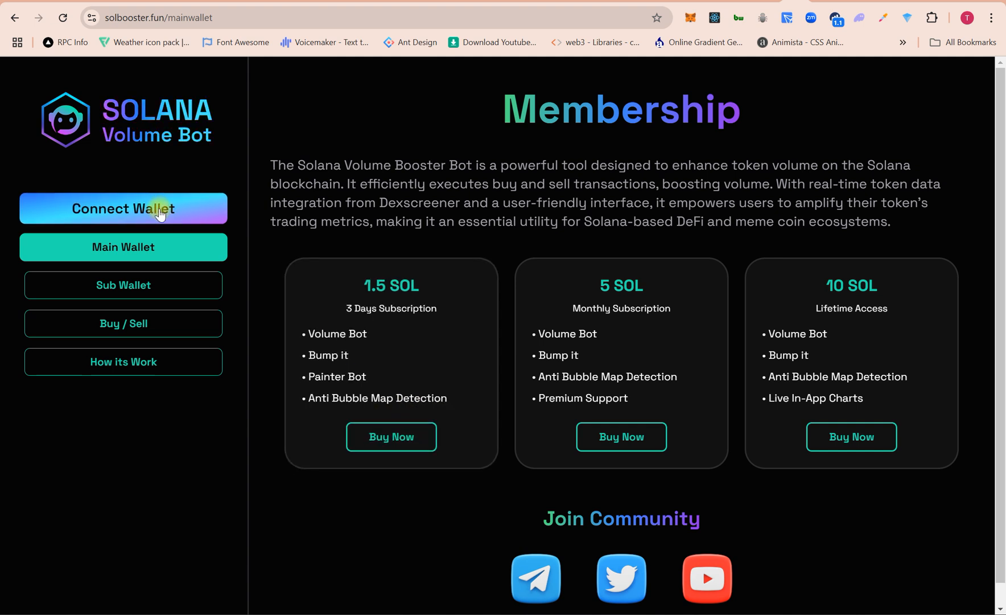
# Connect a wallet, reveal the main wallet's private key with SURE, then dismiss the popup.
pyautogui.click(123, 208)
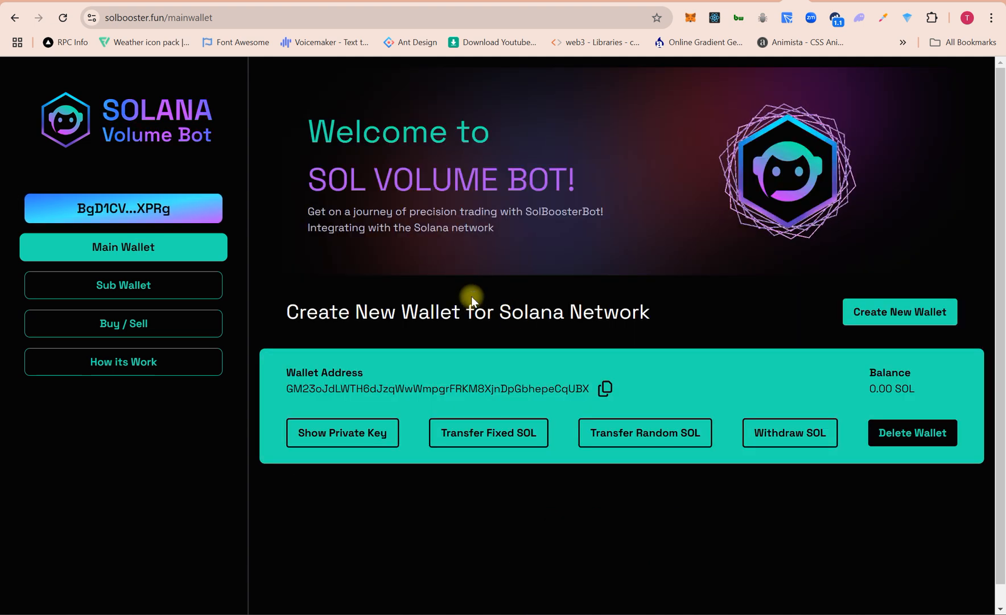
pyautogui.moveTo(660, 319)
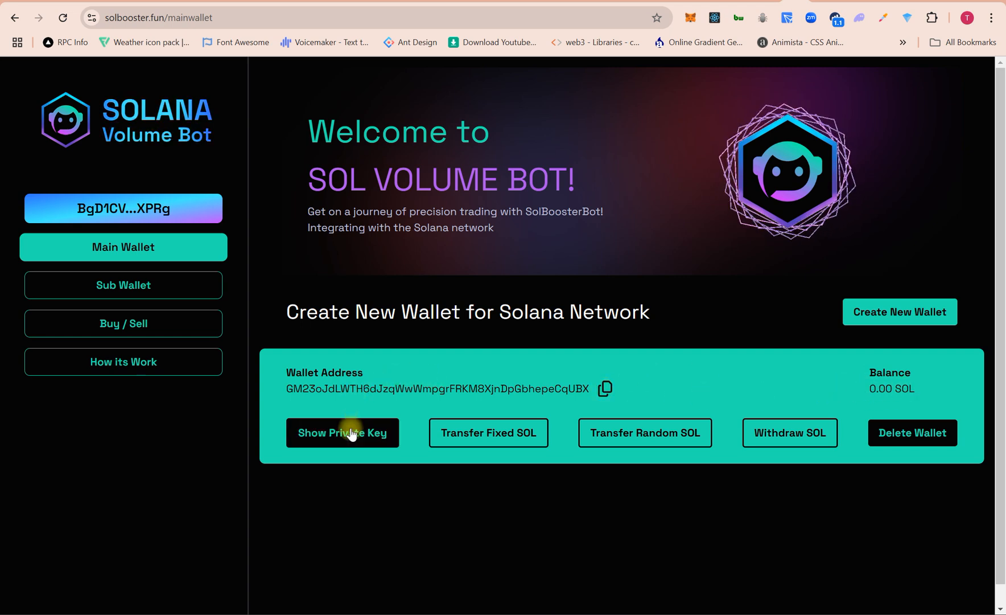
pyautogui.click(342, 433)
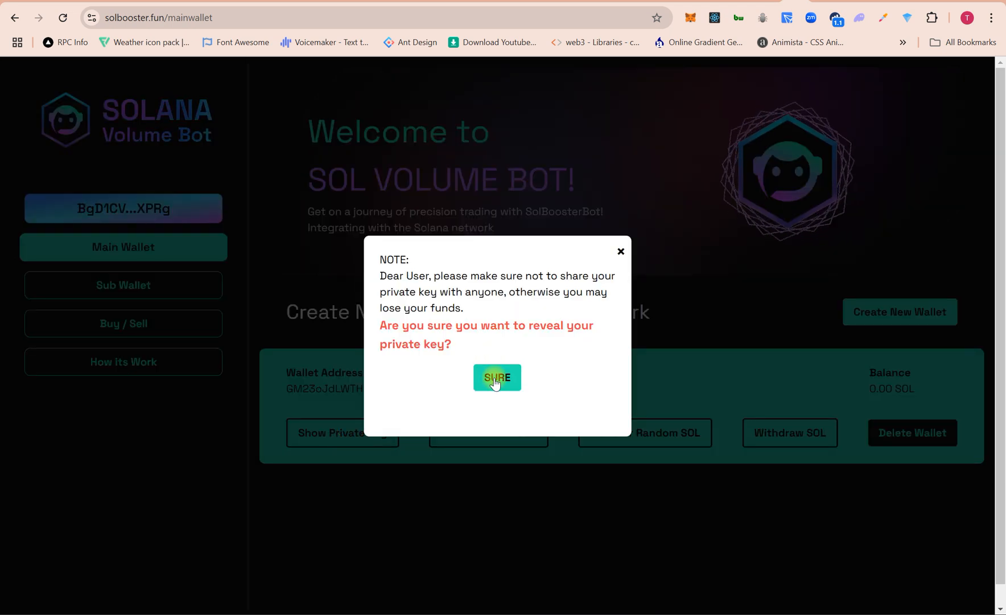
pyautogui.click(497, 378)
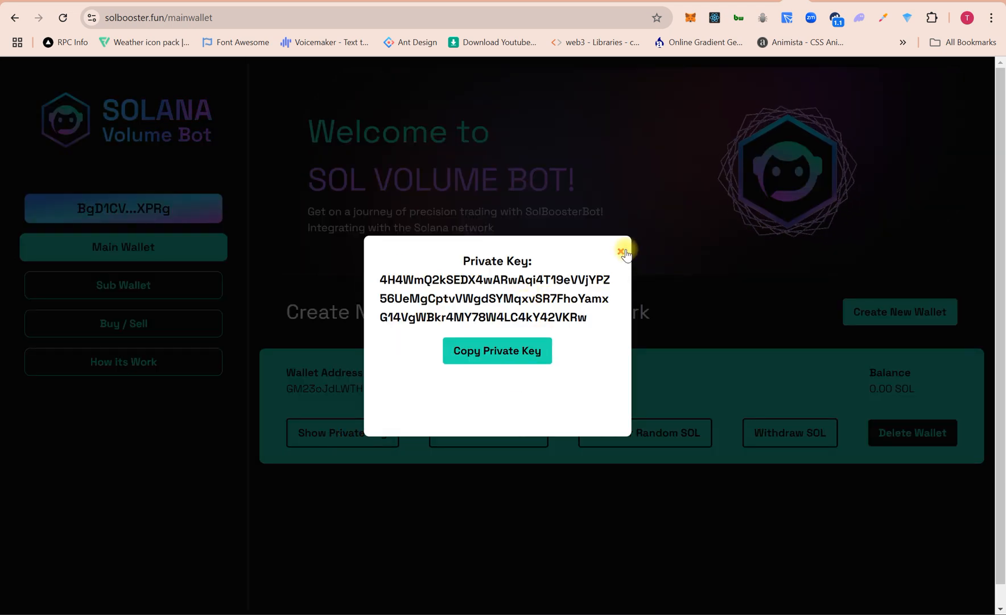
pyautogui.click(622, 250)
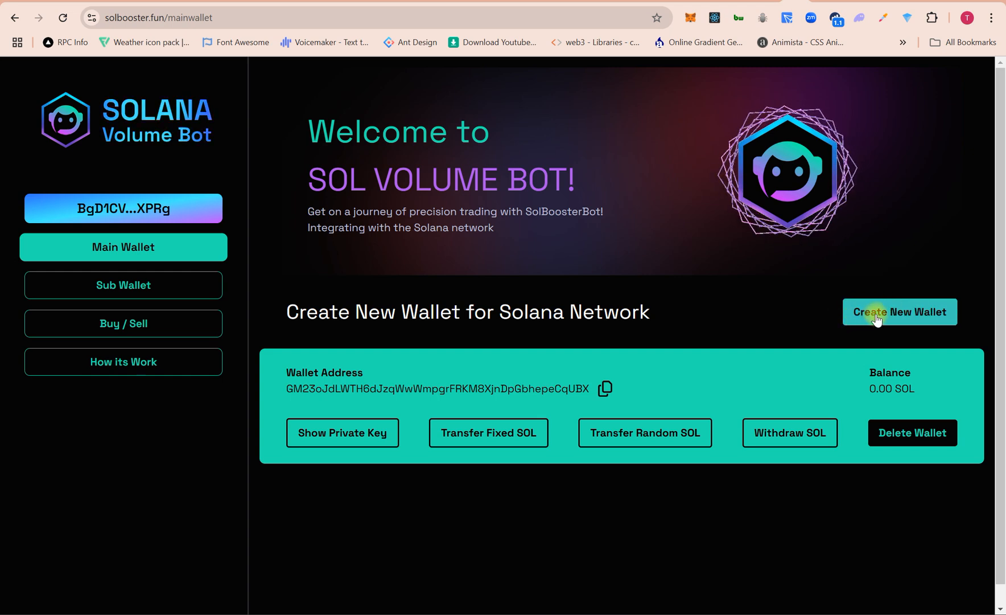
# Generate a new main wallet, replacing the previous address with a fresh one at 0.00 SOL.
pyautogui.click(900, 312)
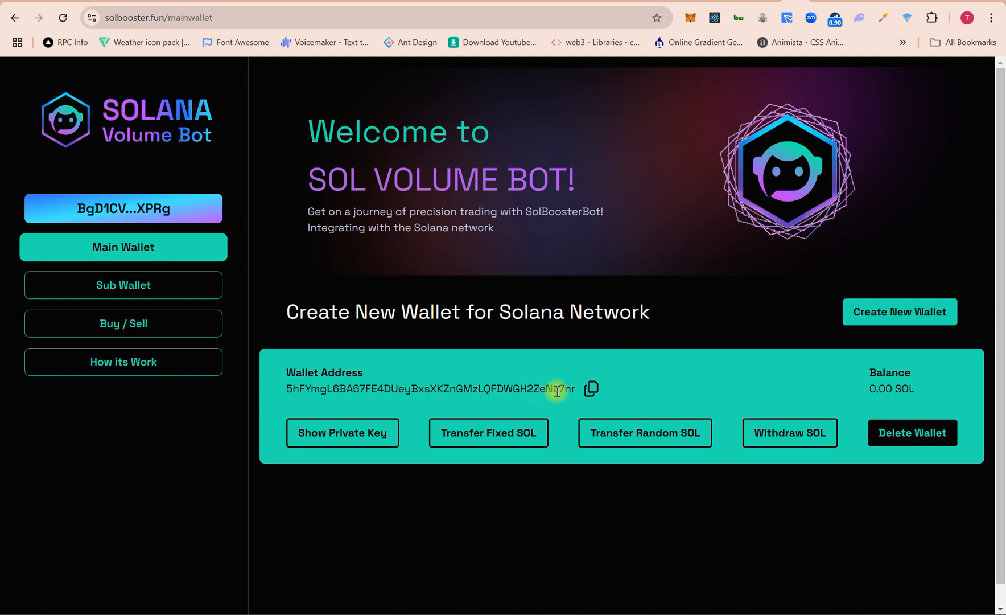
pyautogui.moveTo(618, 388)
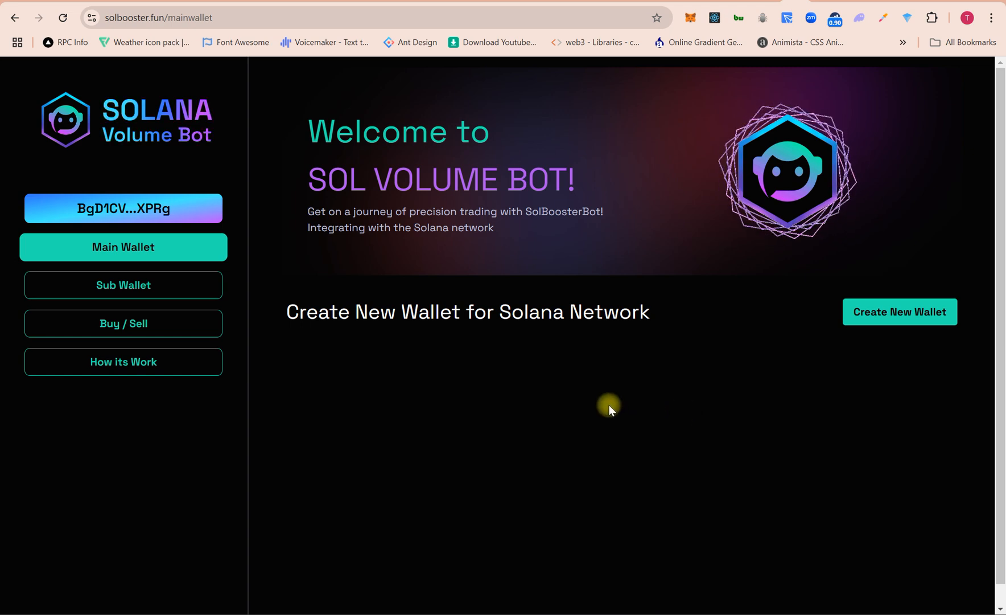
pyautogui.moveTo(868, 176)
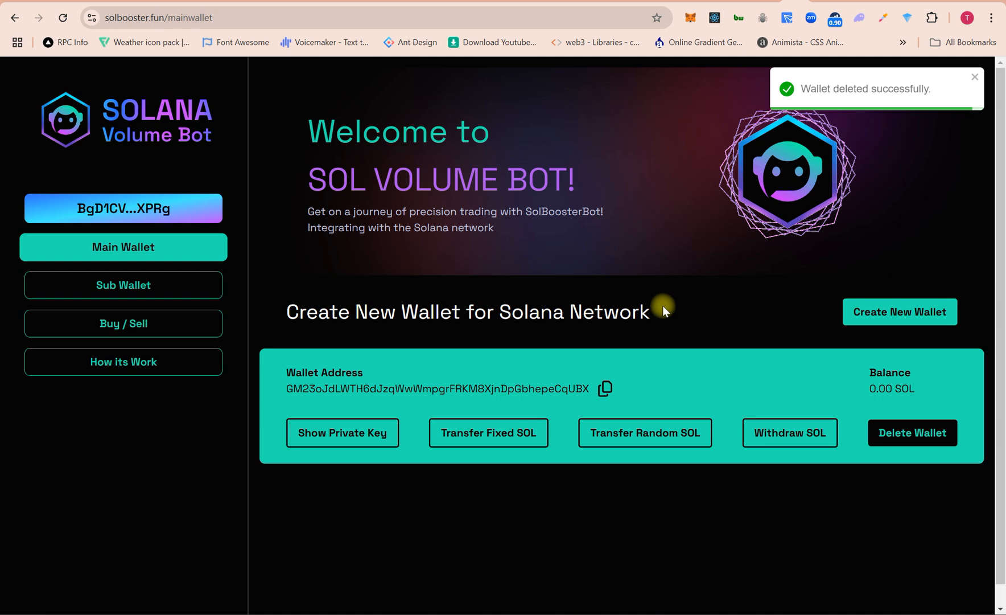
pyautogui.moveTo(790, 433)
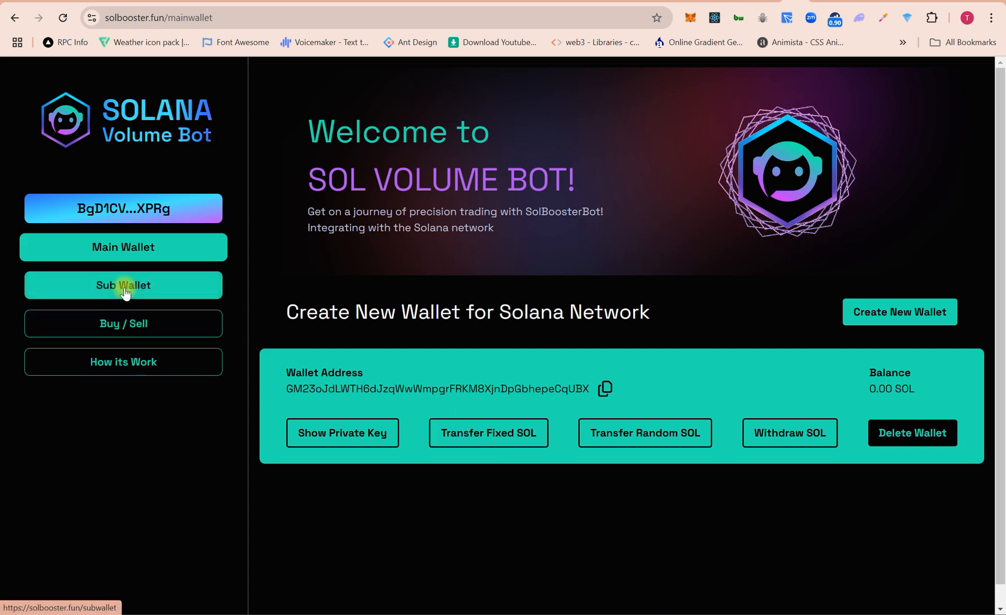
# Show the seven sub-wallets, reveal all their private keys together, then close the All Private Keys dialog.
pyautogui.click(123, 285)
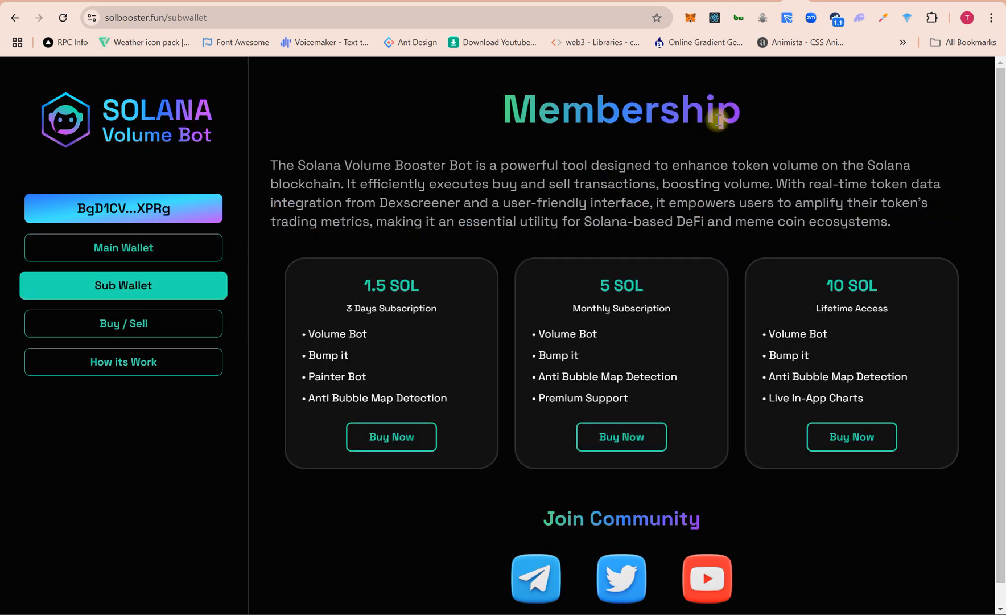
pyautogui.click(123, 286)
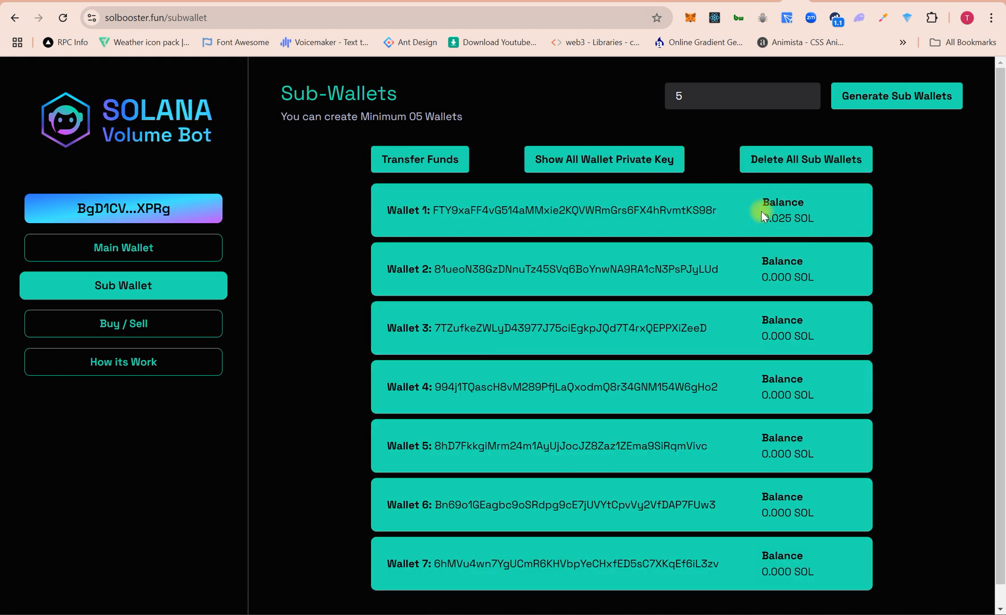
pyautogui.scroll(-3)
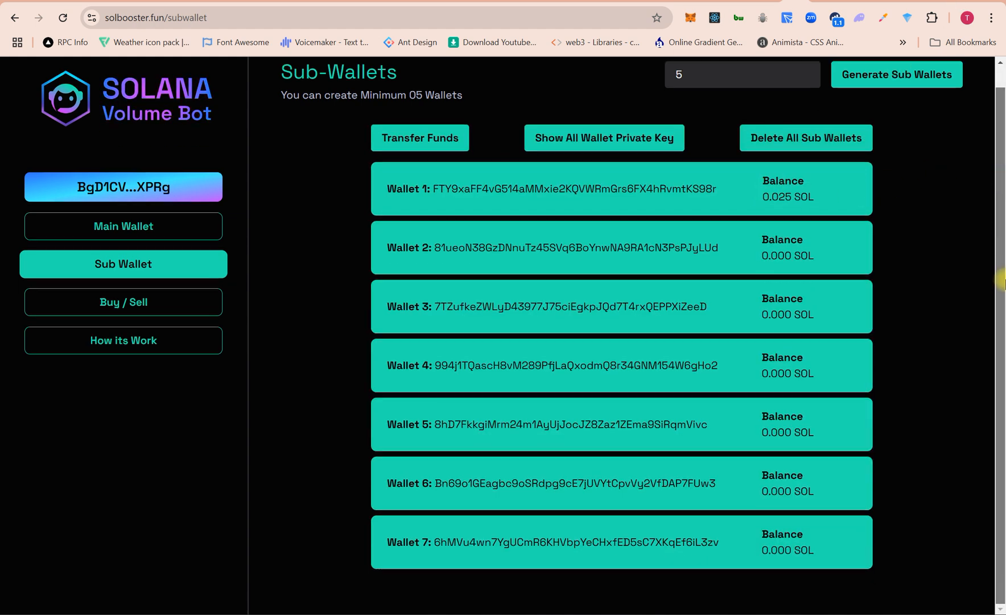
pyautogui.moveTo(756, 116)
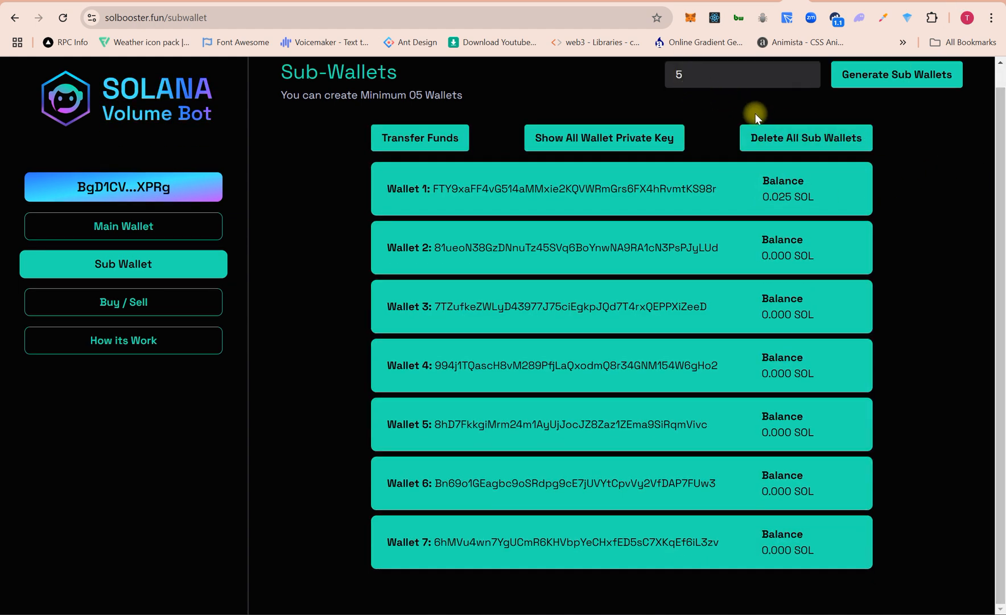
pyautogui.click(603, 137)
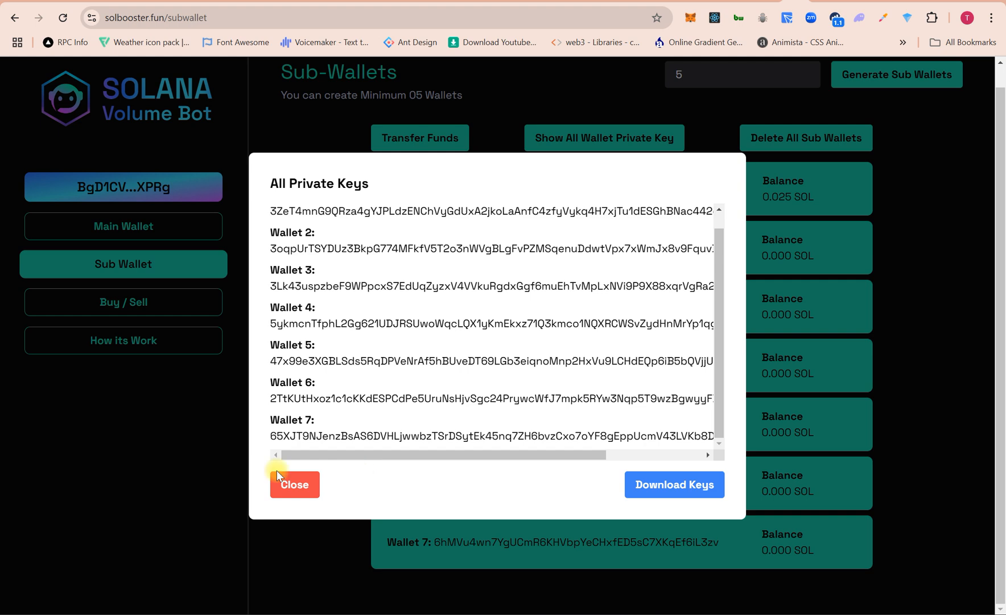
pyautogui.click(295, 484)
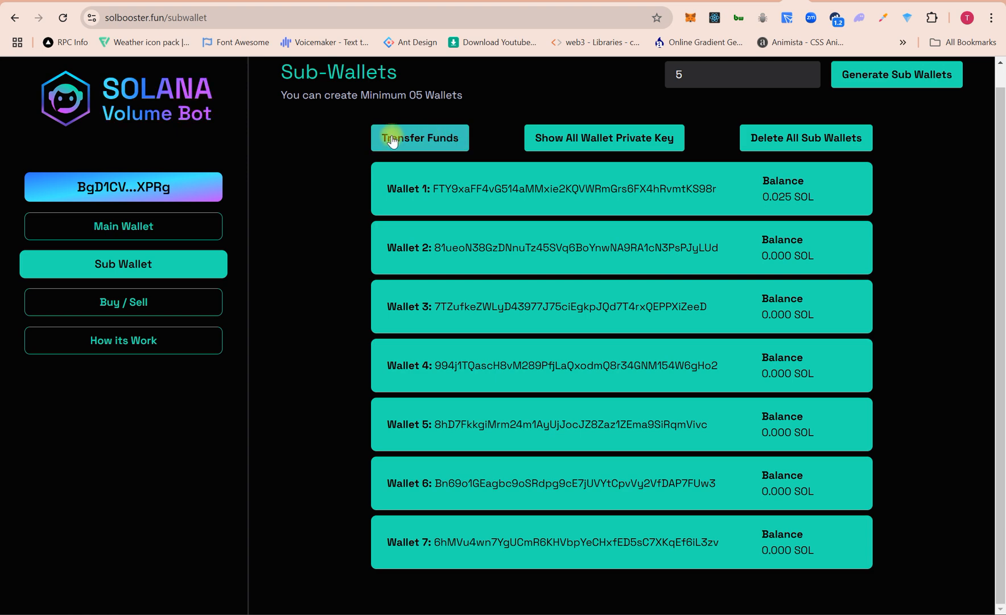
pyautogui.click(420, 138)
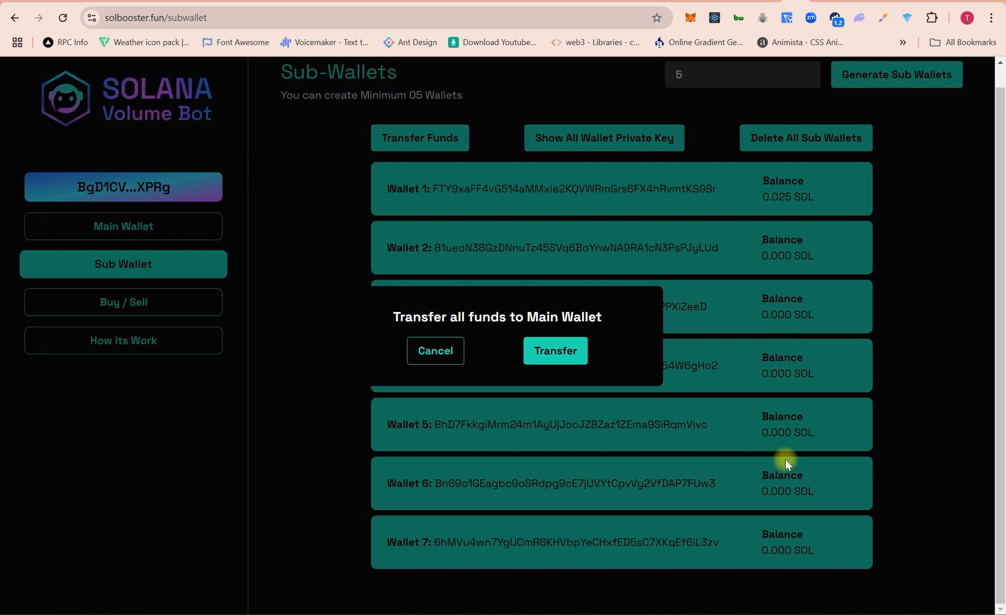
pyautogui.moveTo(486, 346)
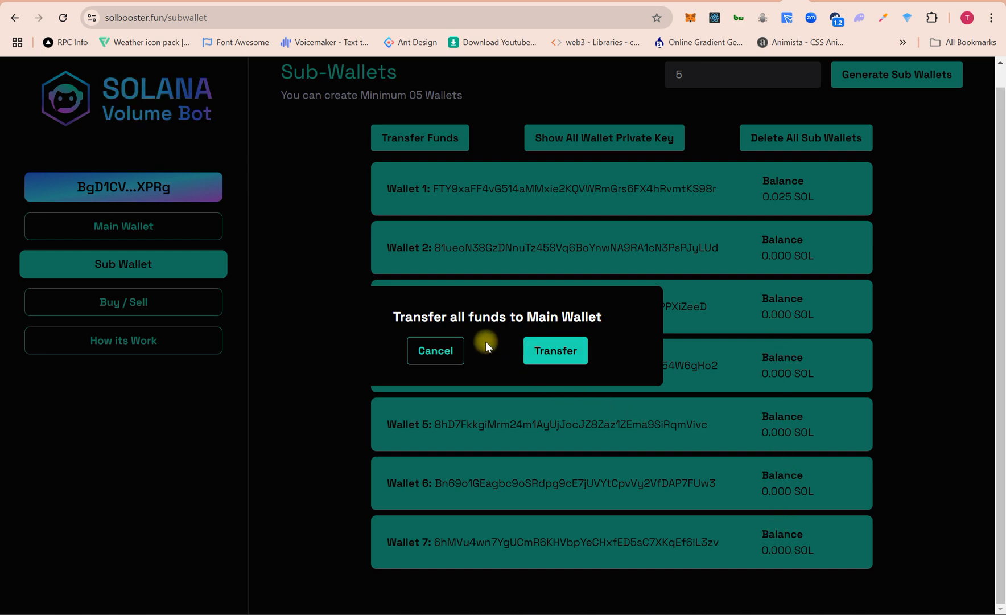
pyautogui.click(435, 351)
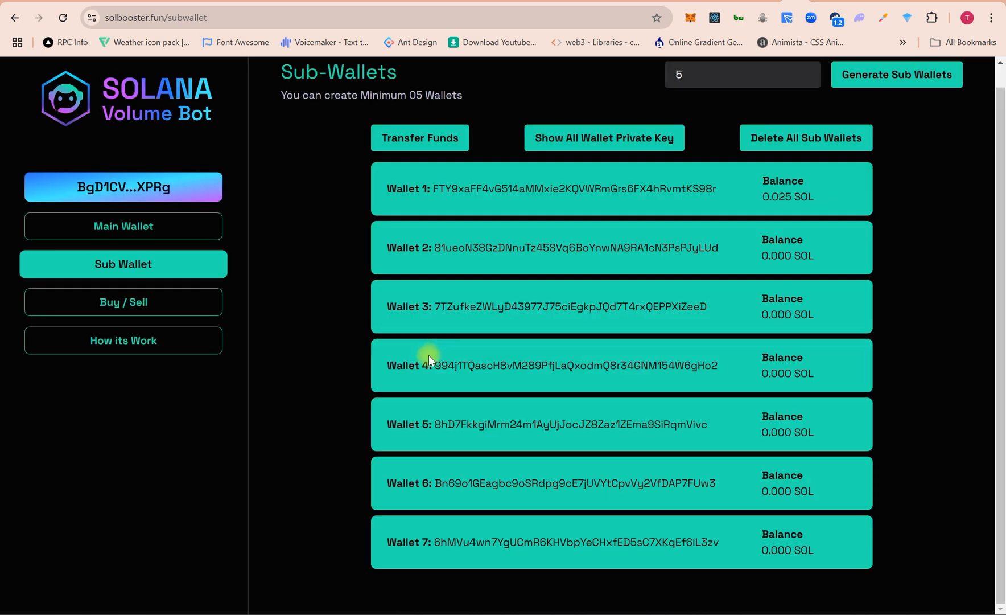
pyautogui.moveTo(805, 137)
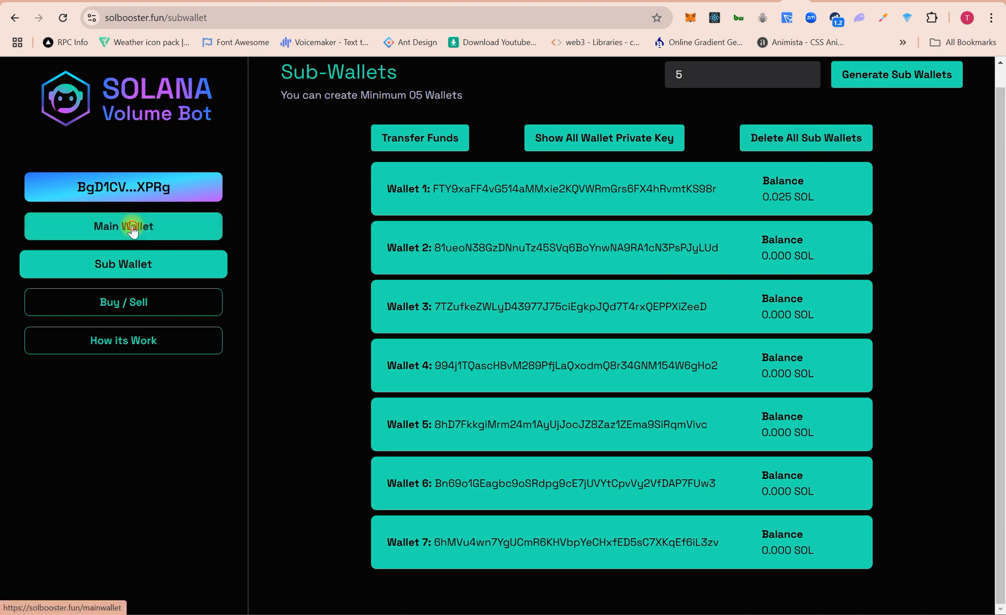
# Return to Main Wallet and start a Transfer Fixed SOL to each sub-wallet, entering '0.'.
pyautogui.click(123, 225)
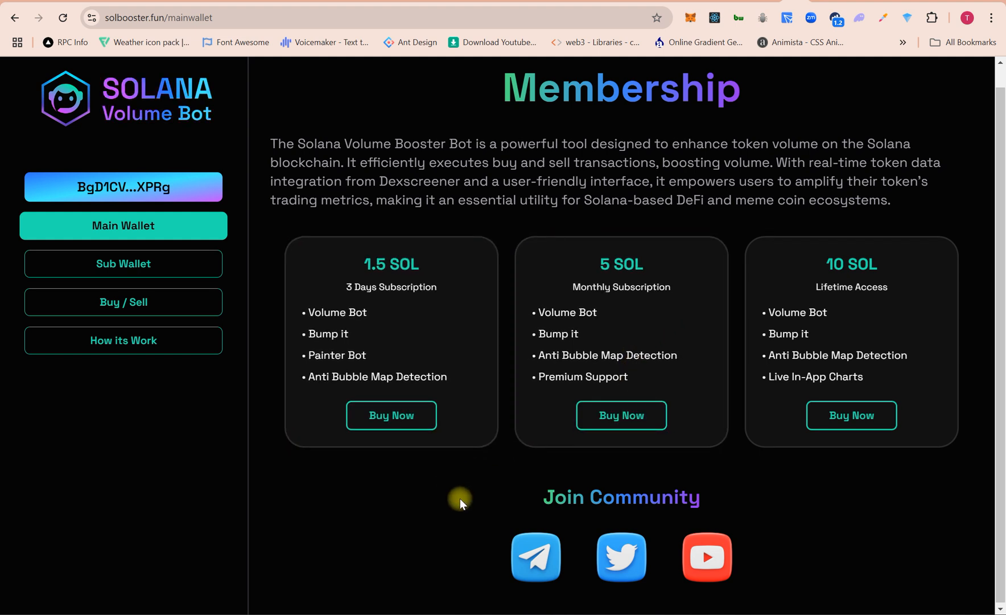
pyautogui.click(122, 226)
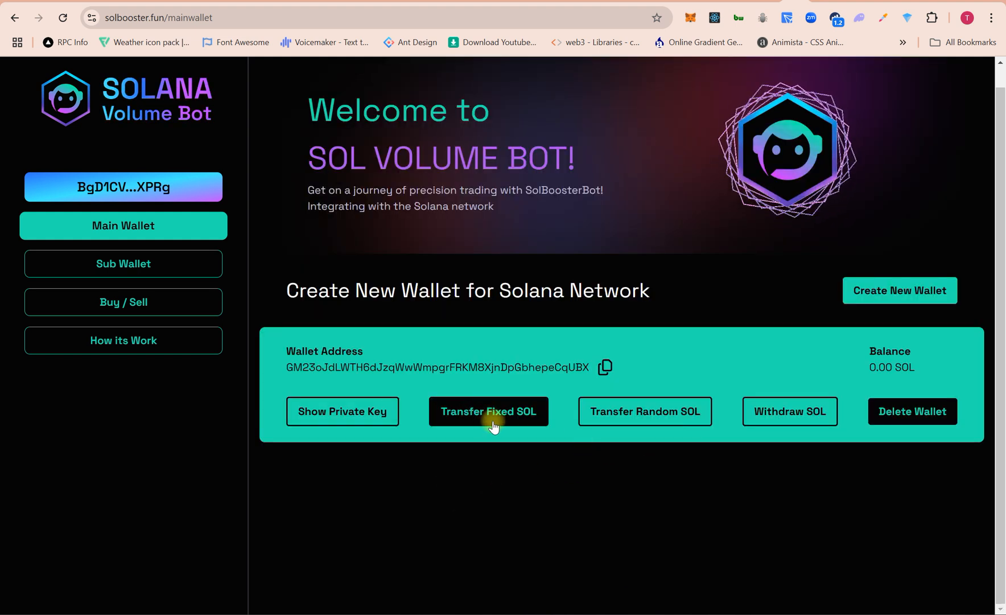
pyautogui.click(488, 412)
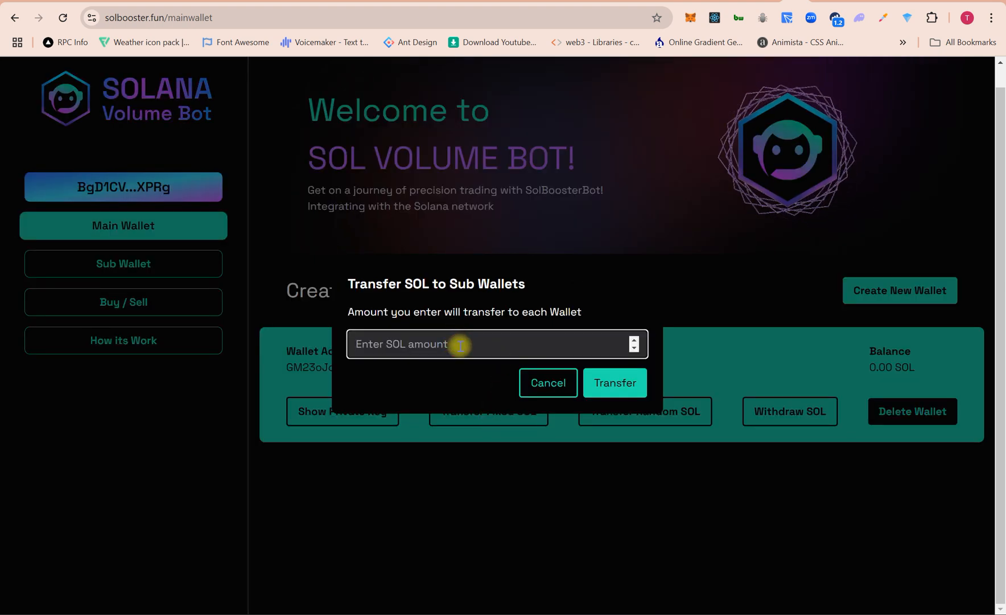
pyautogui.write('0.')
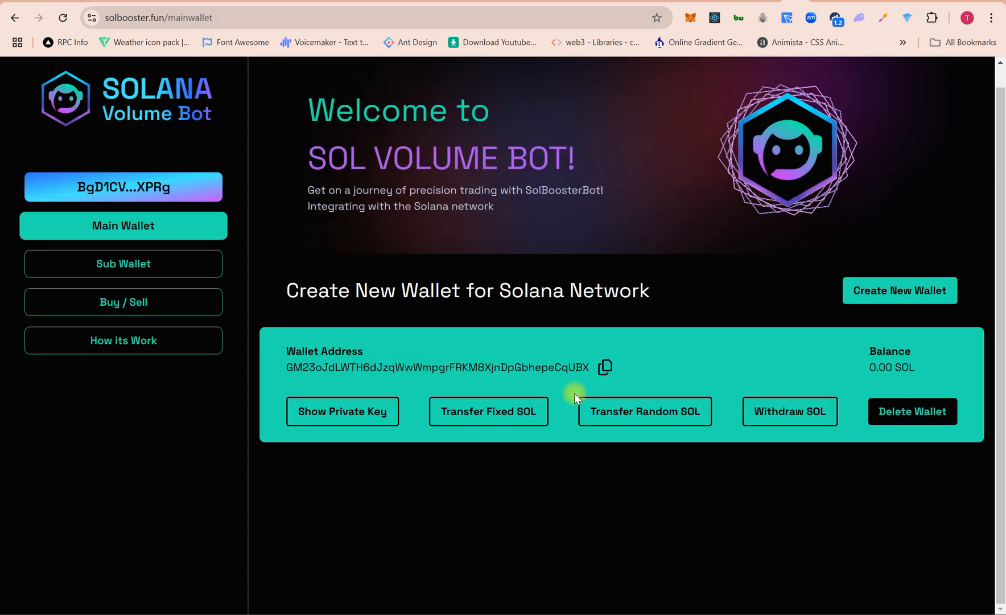
pyautogui.click(645, 411)
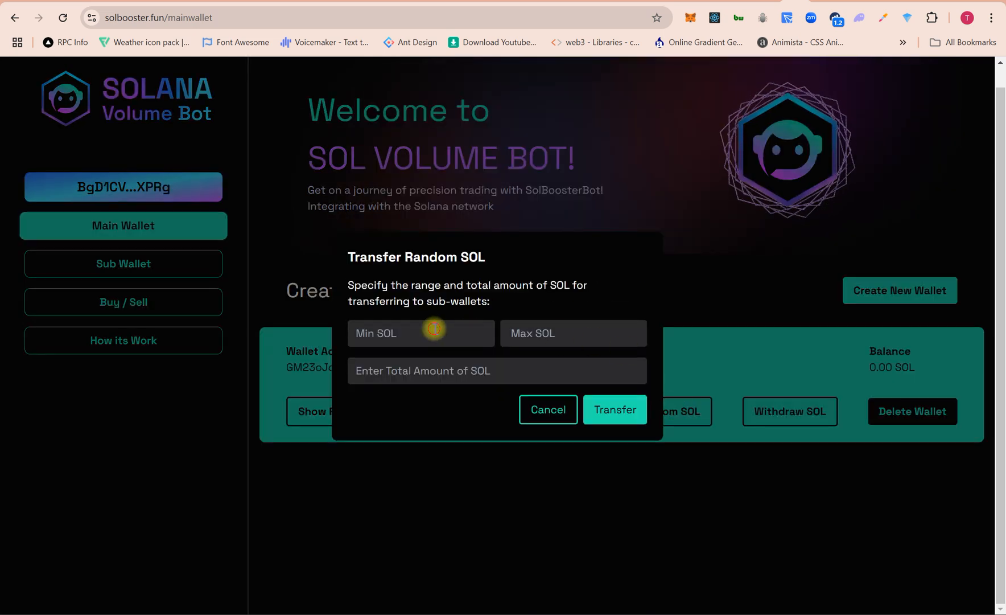
pyautogui.write('0.01')
pyautogui.write('0.1')
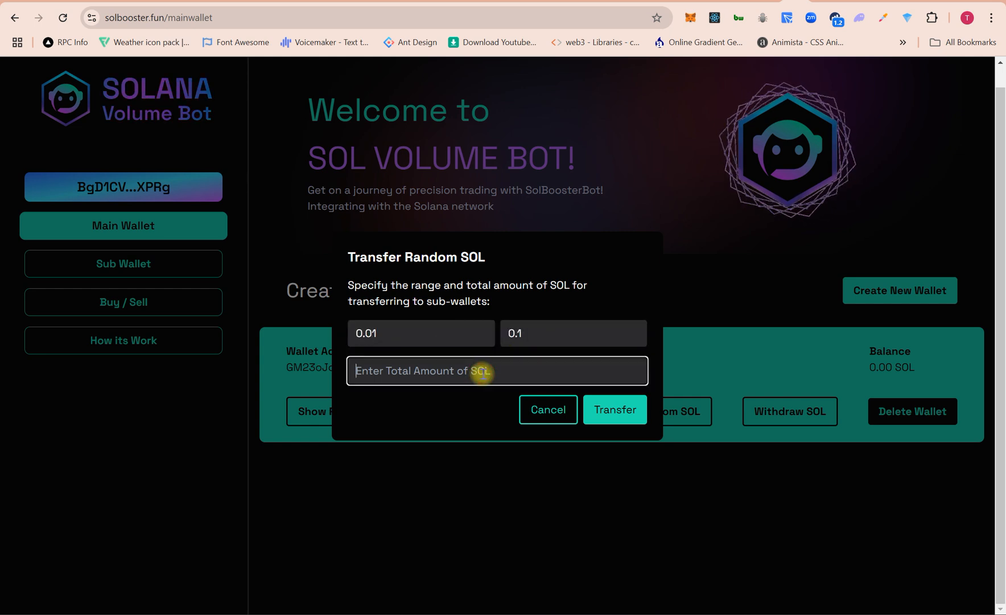
pyautogui.write('5')
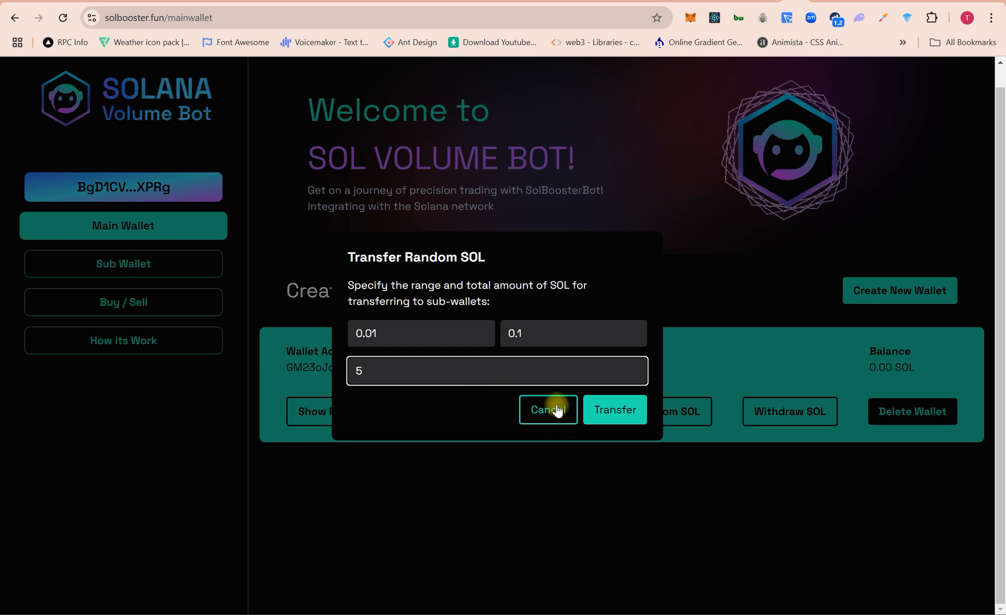
pyautogui.click(547, 410)
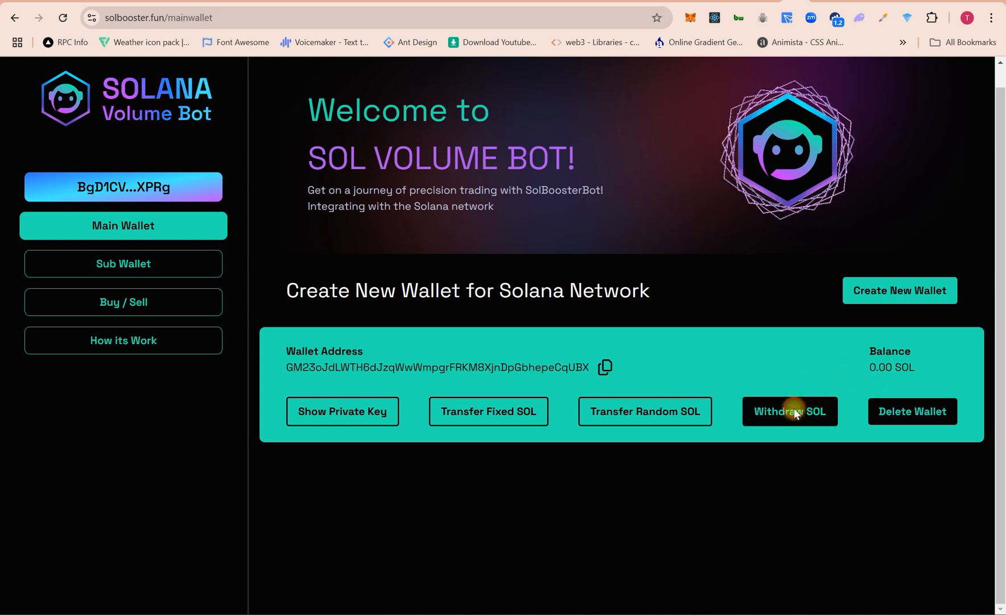
pyautogui.click(790, 411)
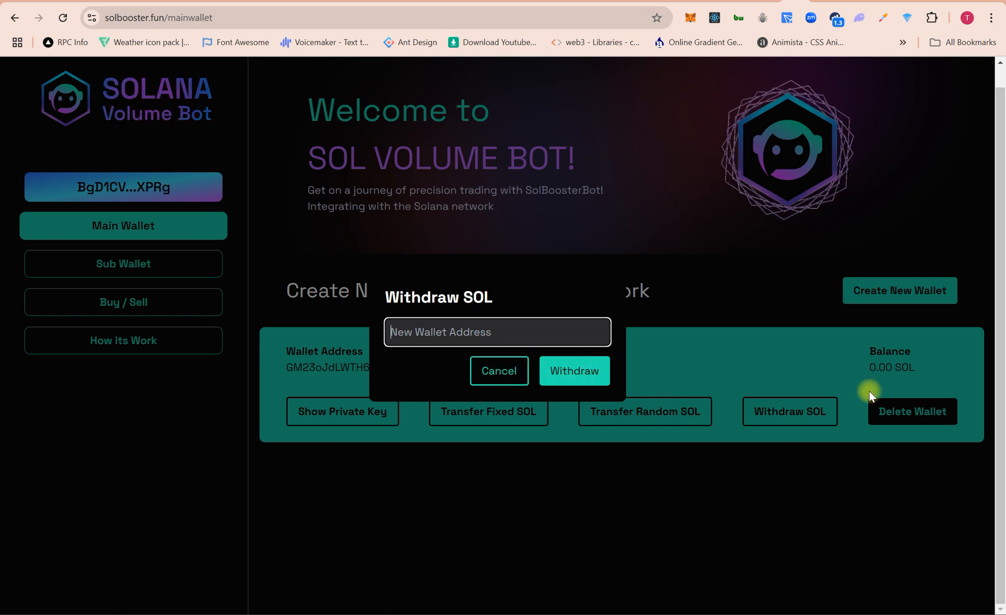
pyautogui.moveTo(498, 371)
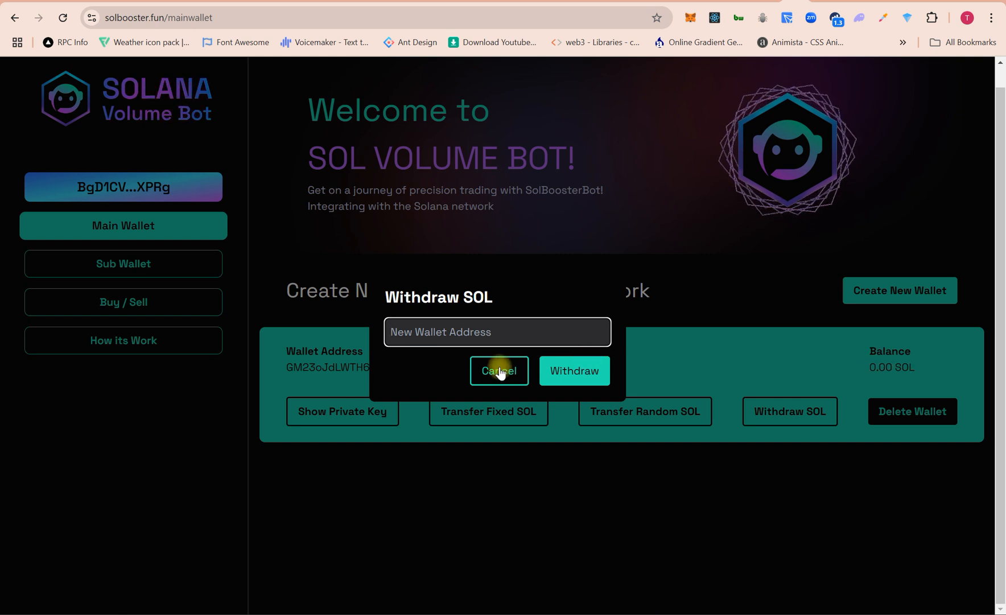
pyautogui.click(499, 370)
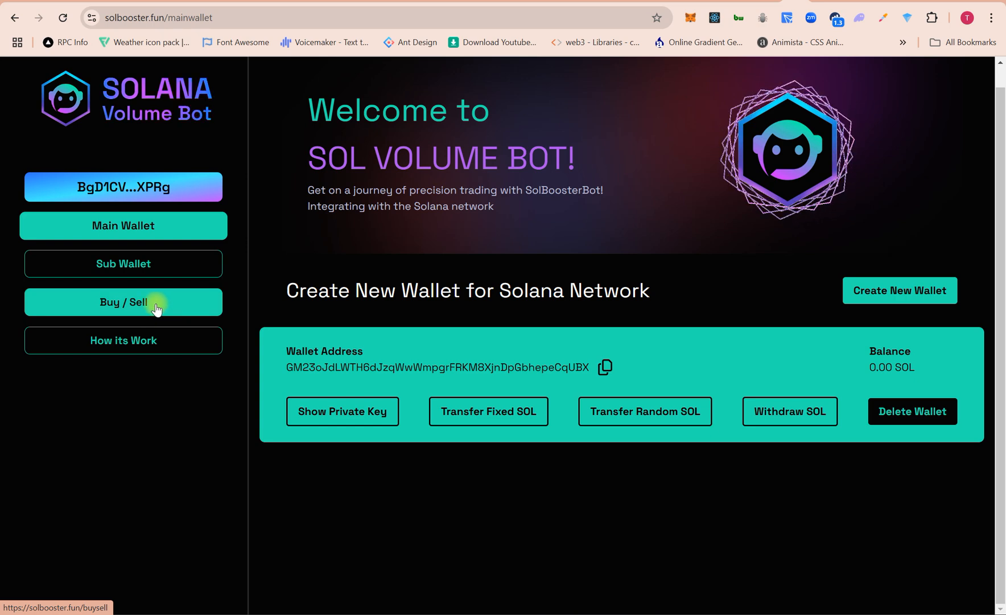
# Go to the Buy / Sell token page, then switch to the Tariff Trump coin tab on pump.fun.
pyautogui.click(123, 303)
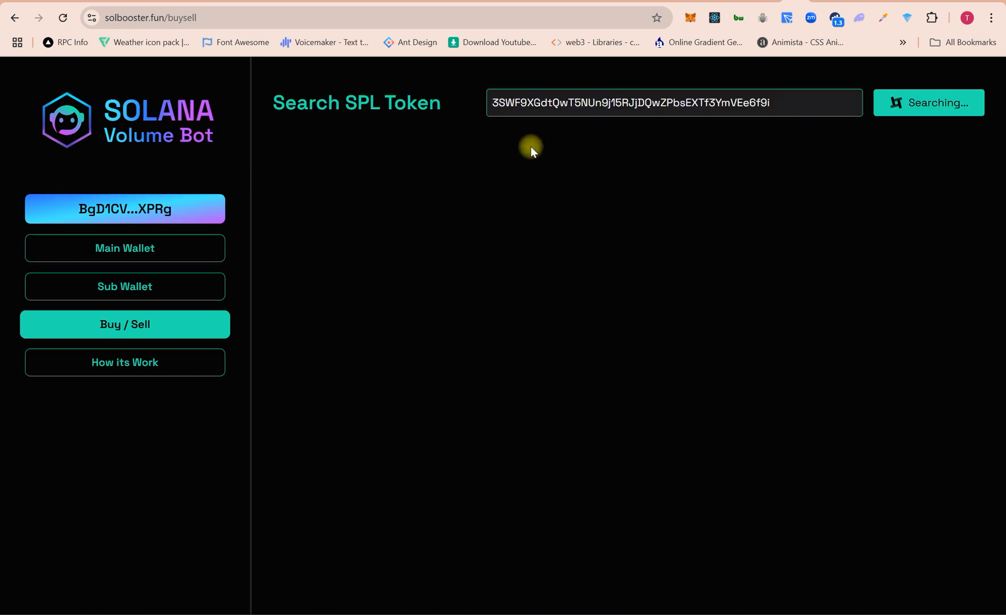
pyautogui.click(928, 102)
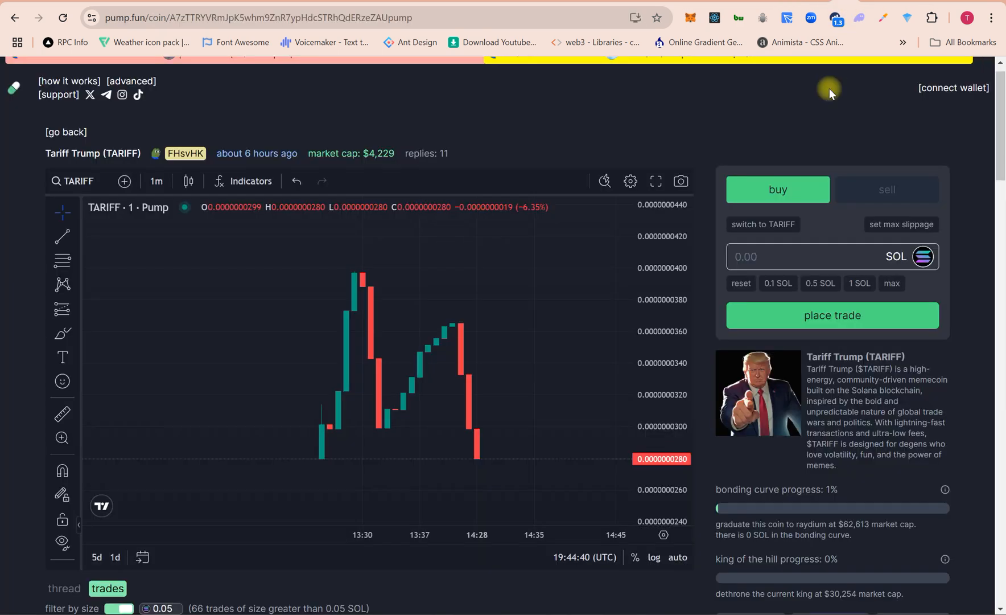
# Scroll the Tariff Trump coin page down to its trades and holder distribution.
pyautogui.scroll(-3)
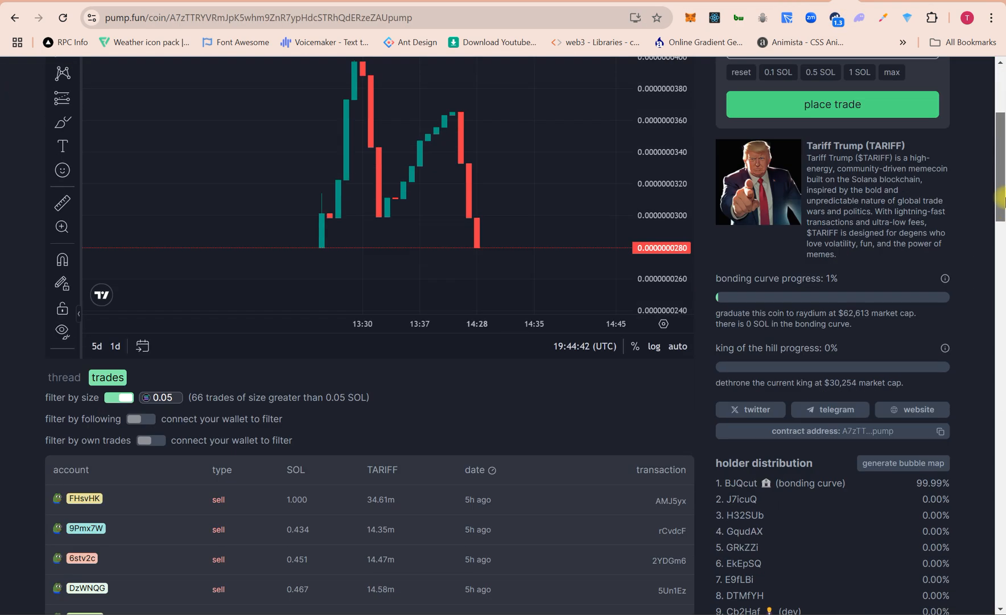
pyautogui.scroll(-3)
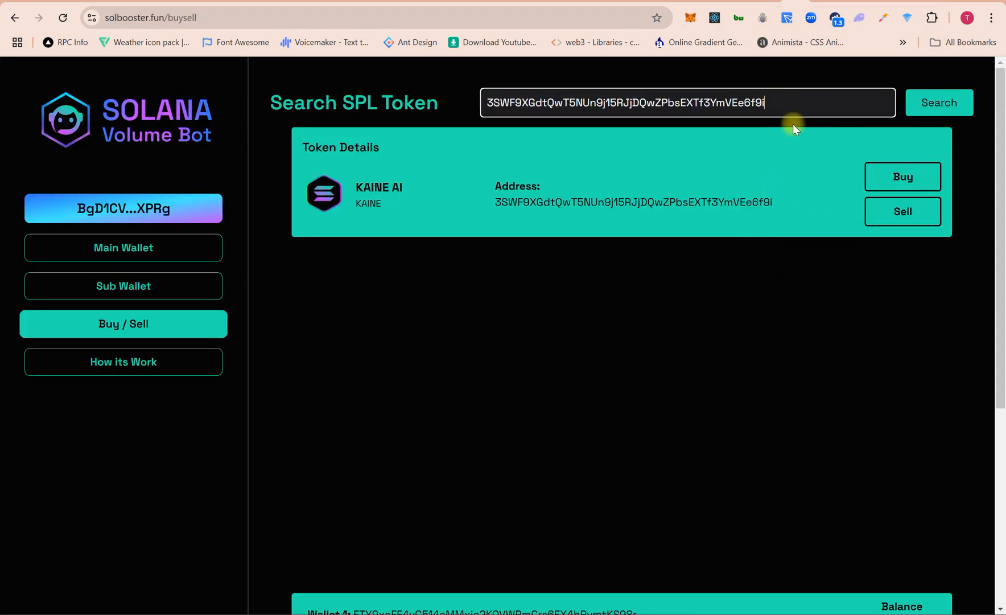
# Search the Tariff Trump contract address, showing its price chart and seven wallets at 0.00 TARIFF.
pyautogui.click(938, 102)
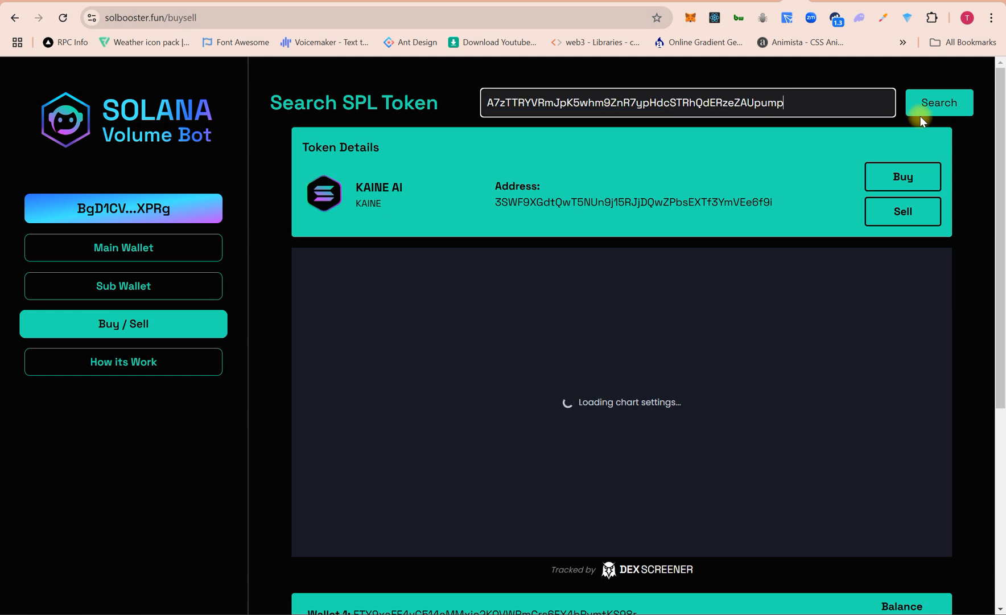
pyautogui.click(938, 102)
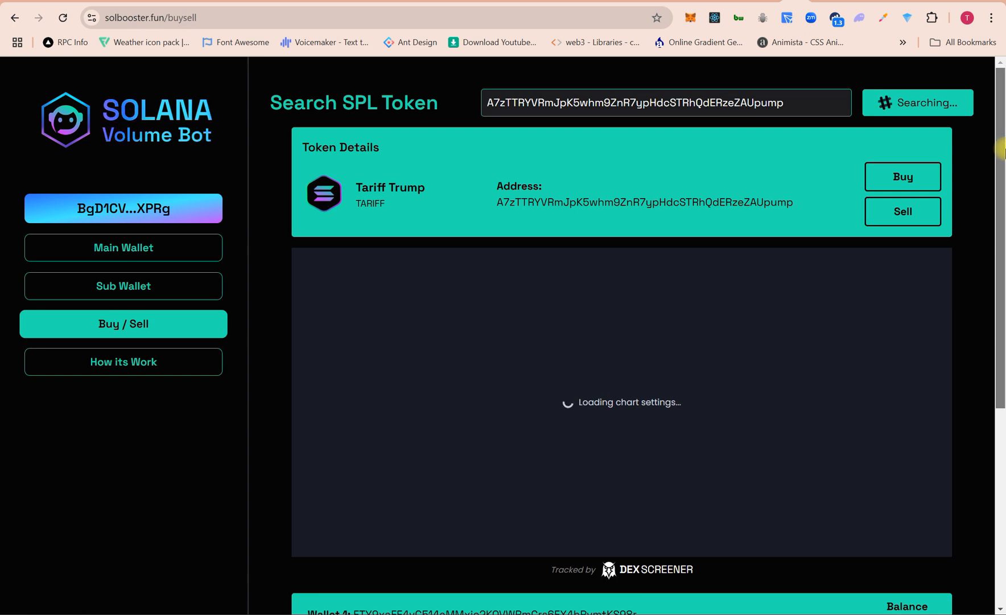
pyautogui.scroll(-3)
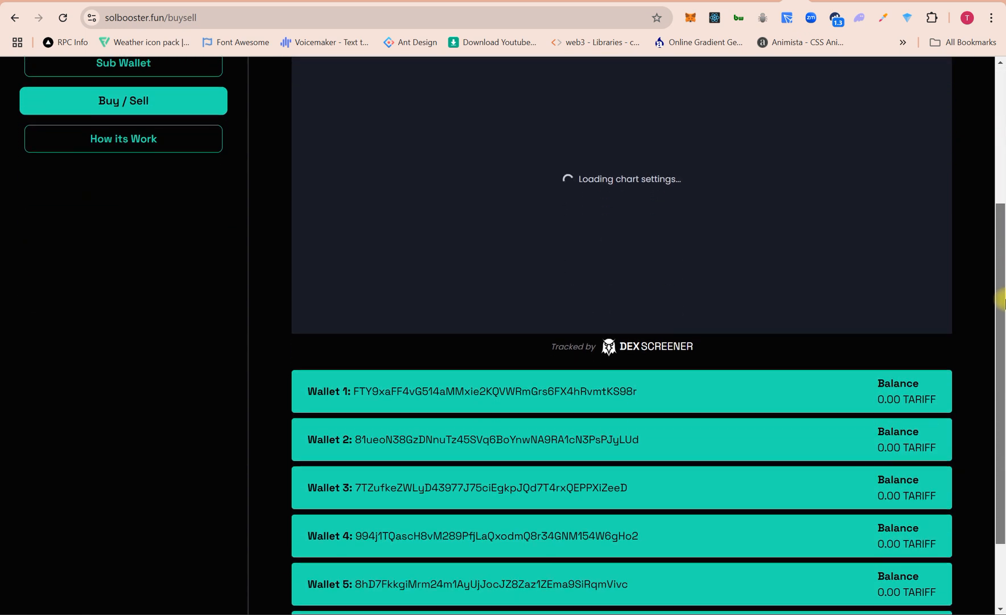
pyautogui.scroll(-3)
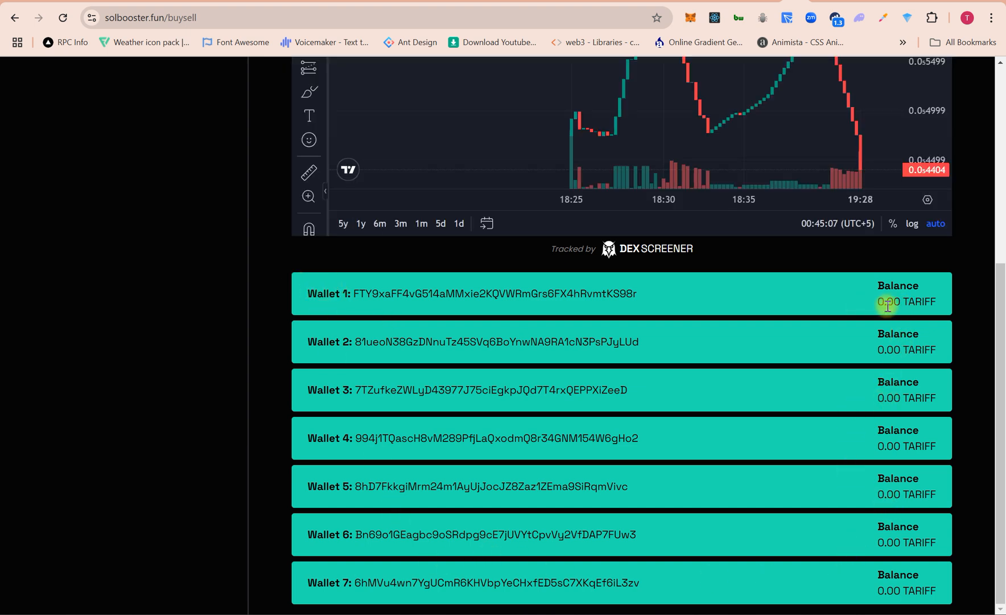
pyautogui.moveTo(898, 426)
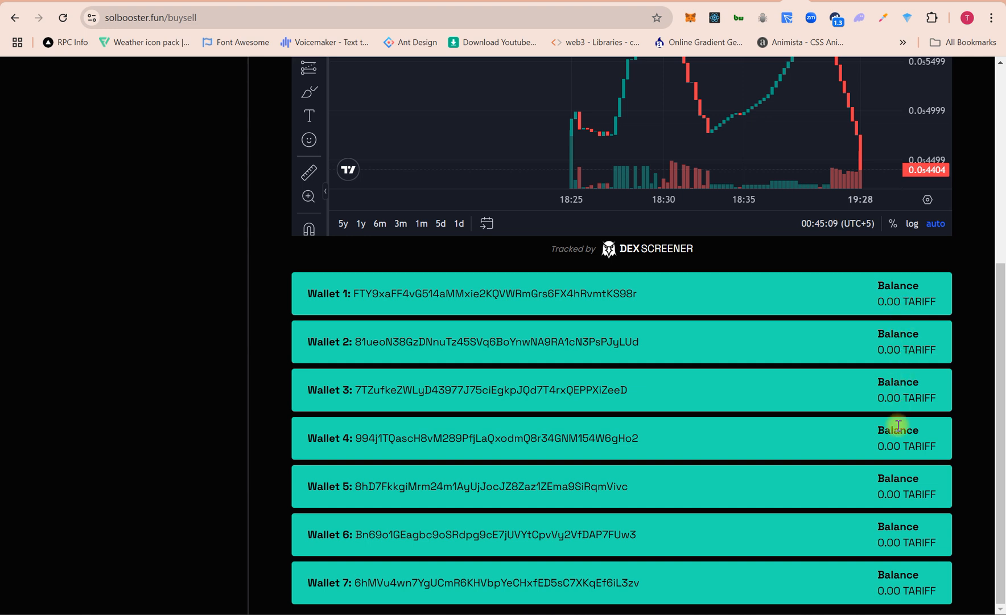
pyautogui.moveTo(898, 301)
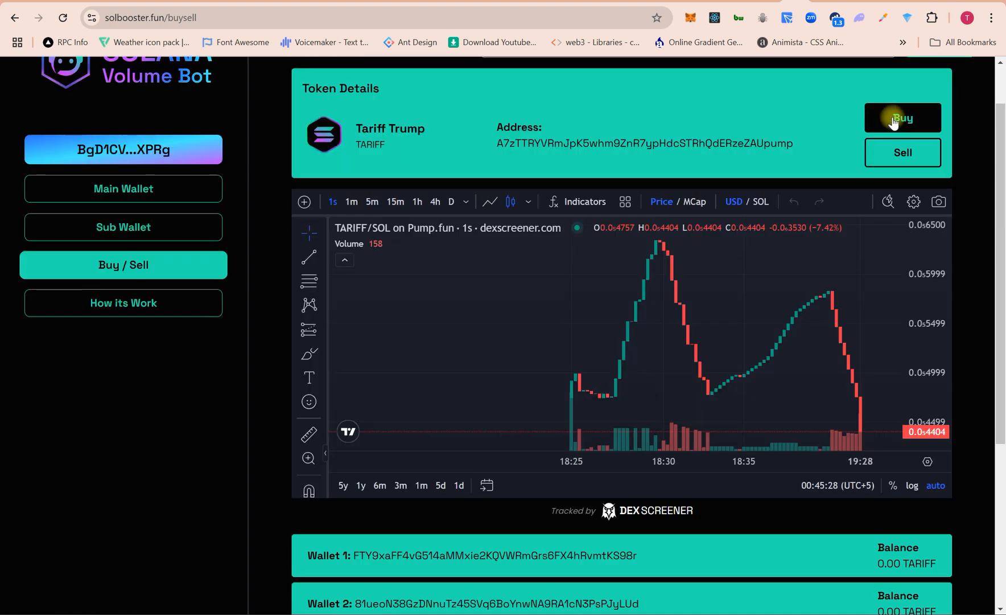
pyautogui.moveTo(780, 115)
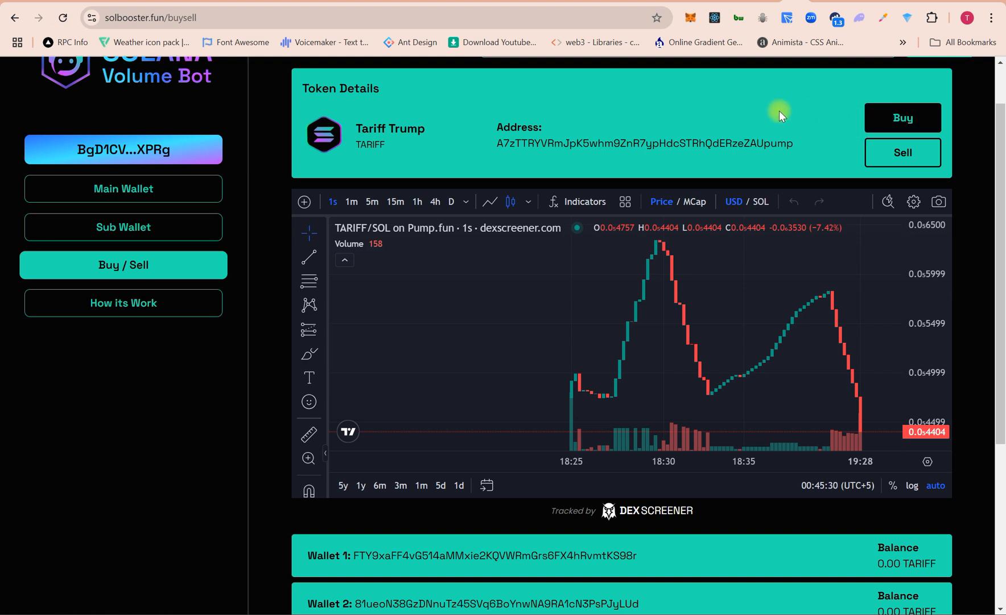
pyautogui.moveTo(669, 121)
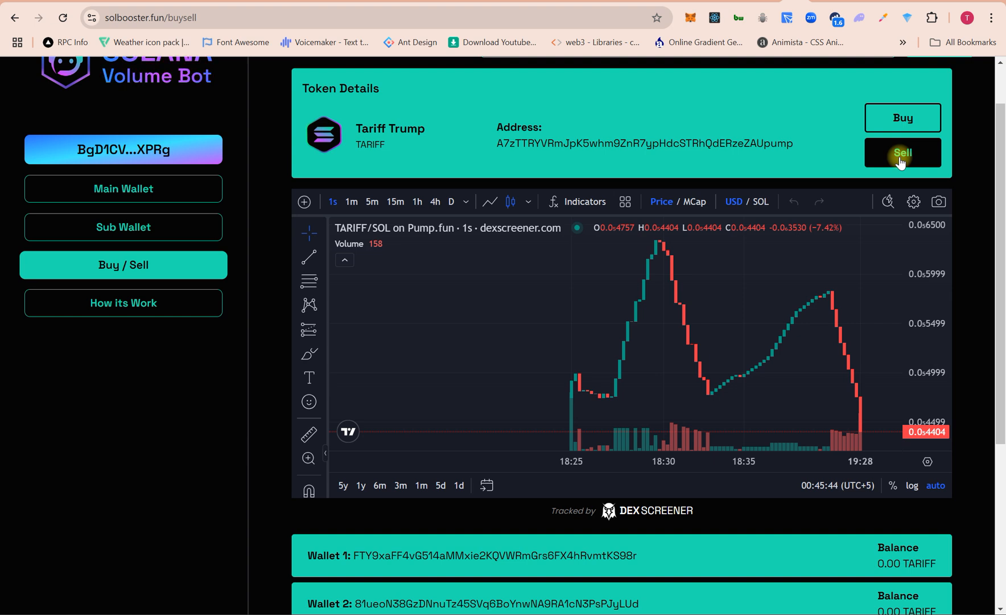
pyautogui.moveTo(930, 188)
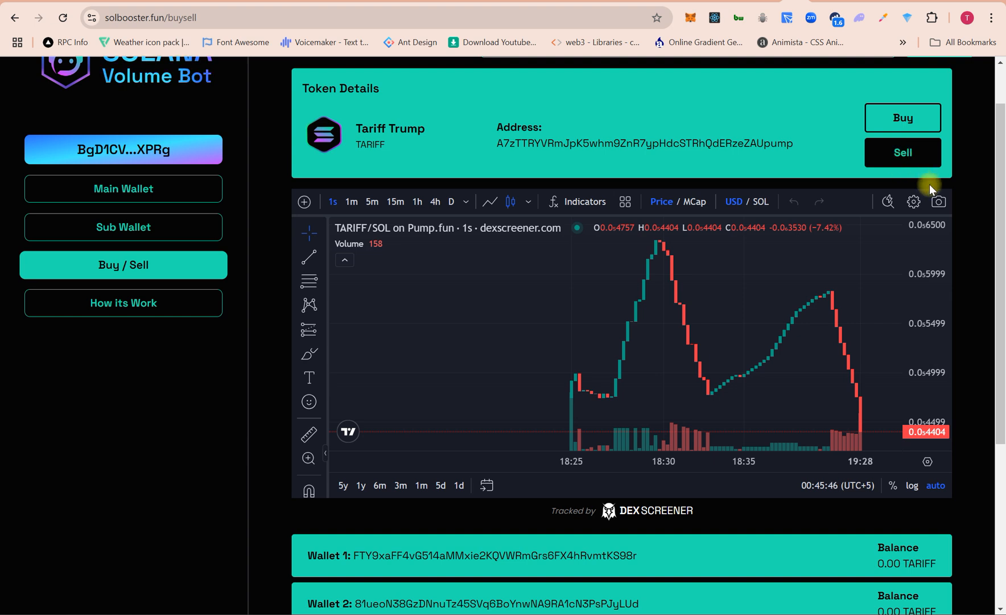
pyautogui.scroll(-3)
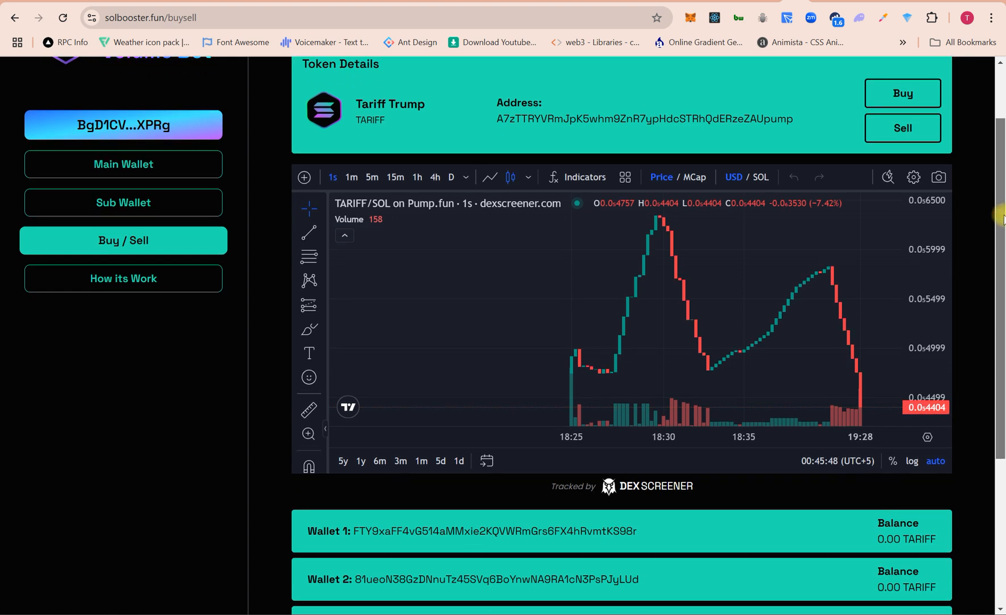
pyautogui.scroll(3)
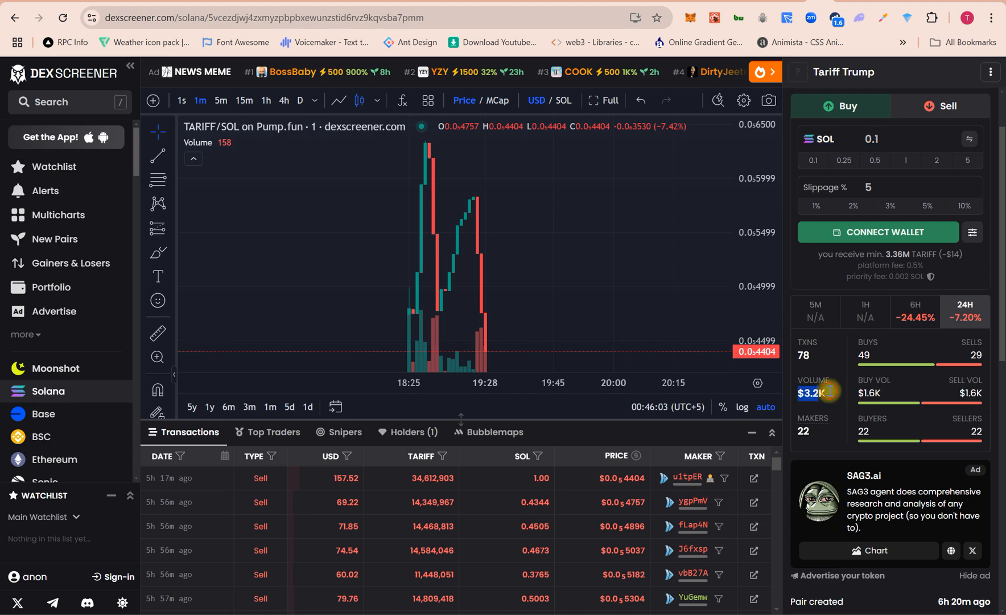
pyautogui.moveTo(803, 358)
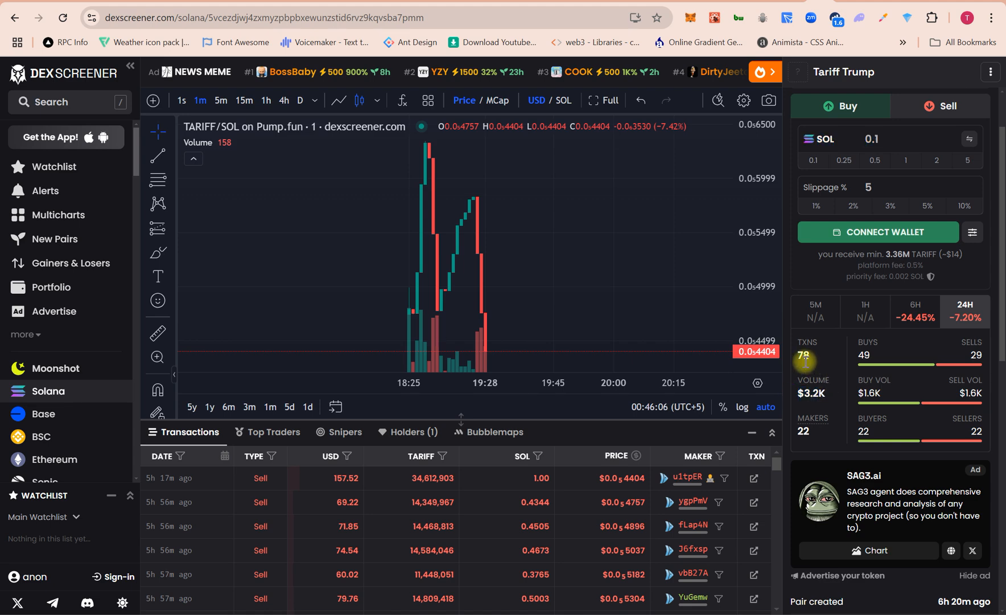
pyautogui.moveTo(830, 401)
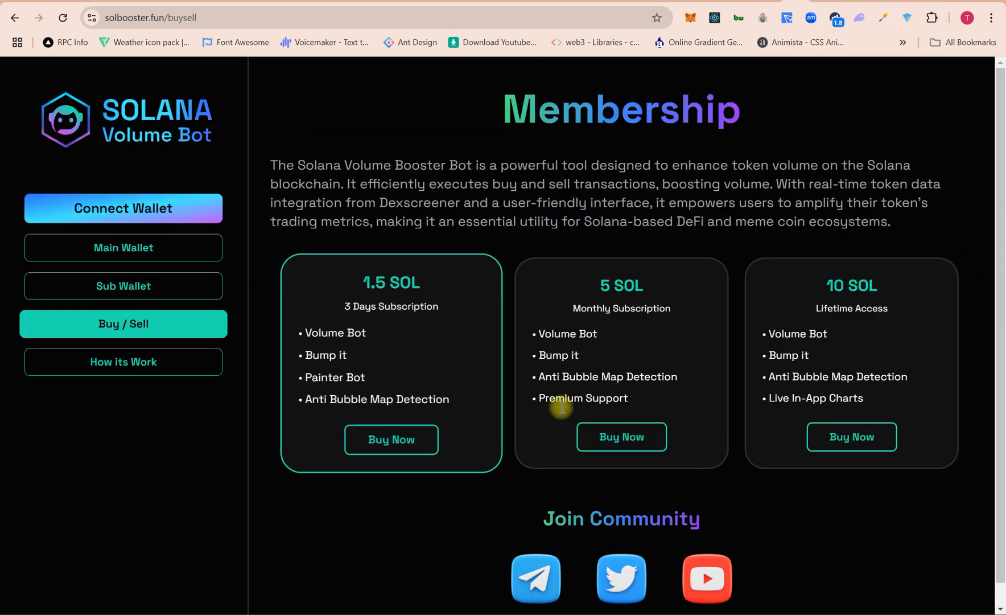
pyautogui.moveTo(700, 544)
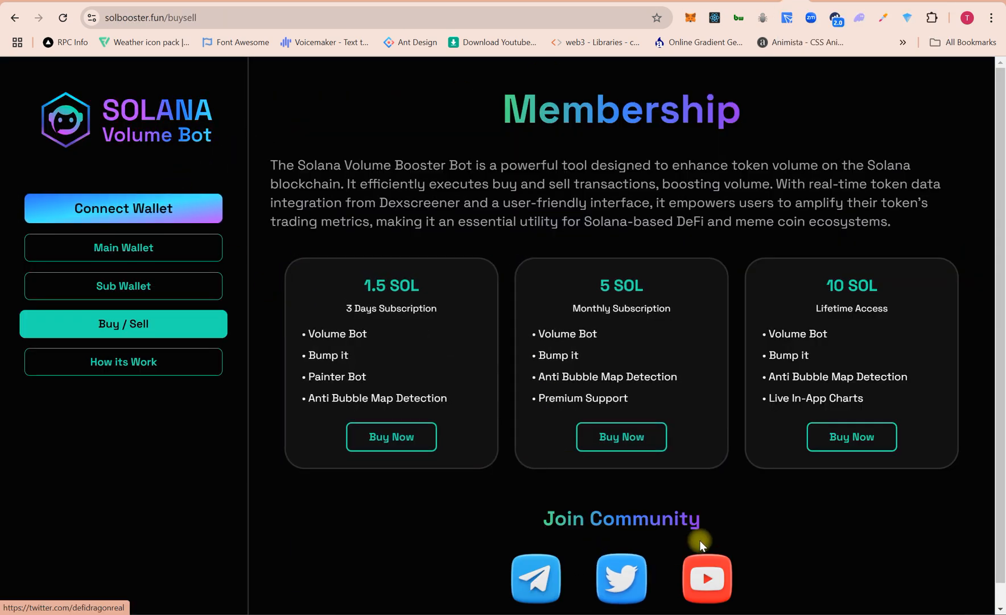